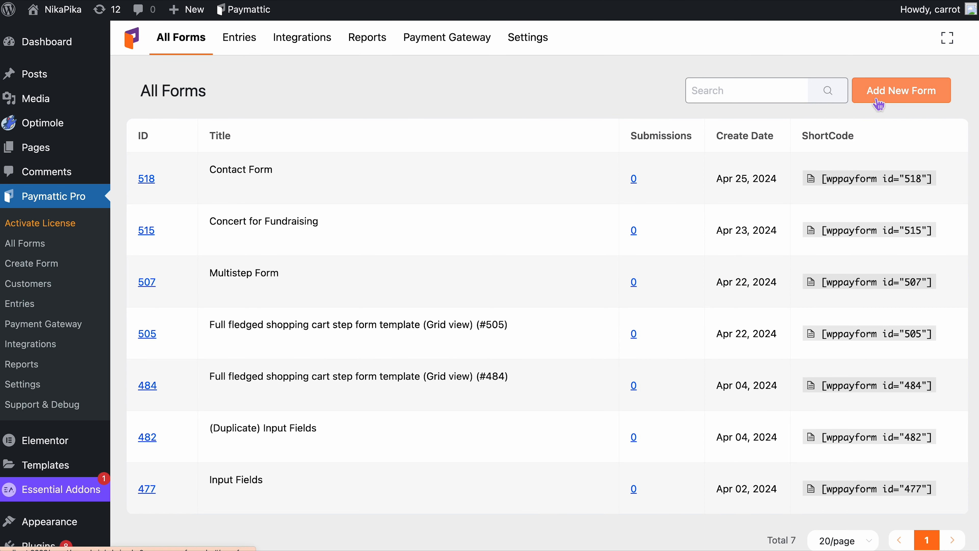
- Start a new Paymattic form from the All Forms page
left_click(901, 90)
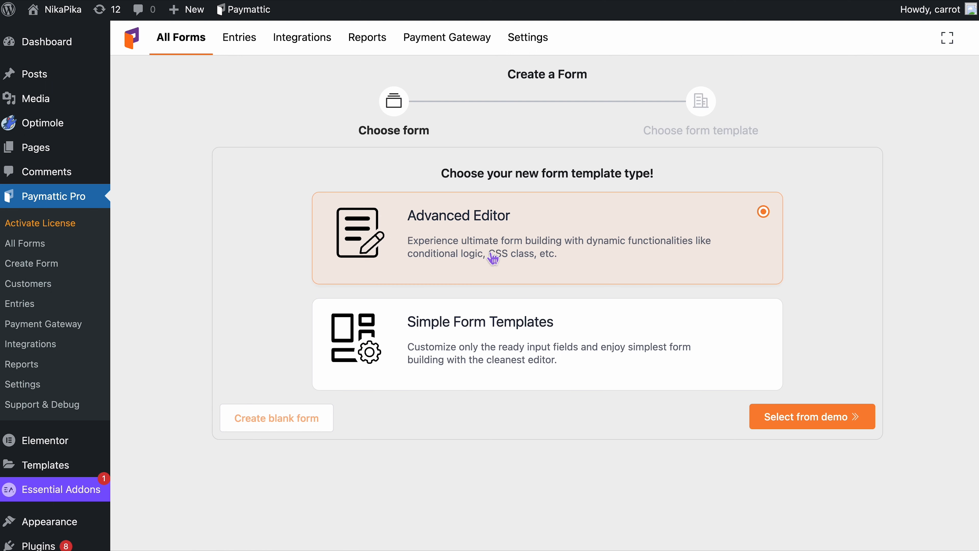
mouse_move(812, 416)
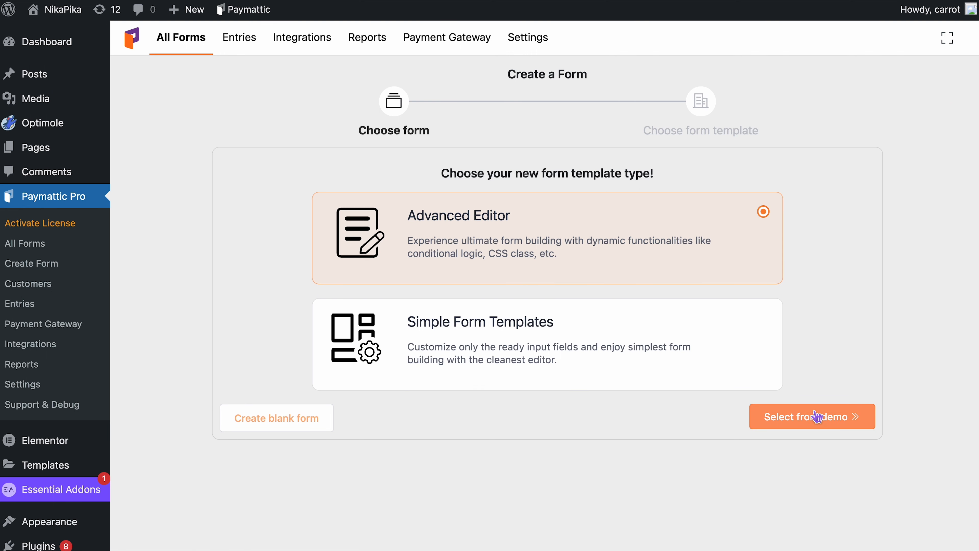
- Browse the demo templates to the Payment section and search them for 'shopping'
left_click(812, 417)
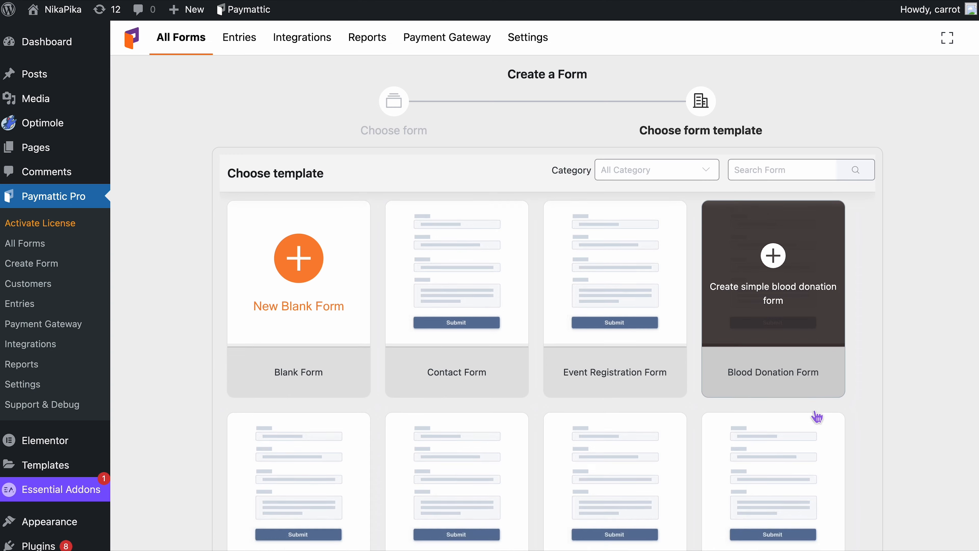
scroll("down", 3)
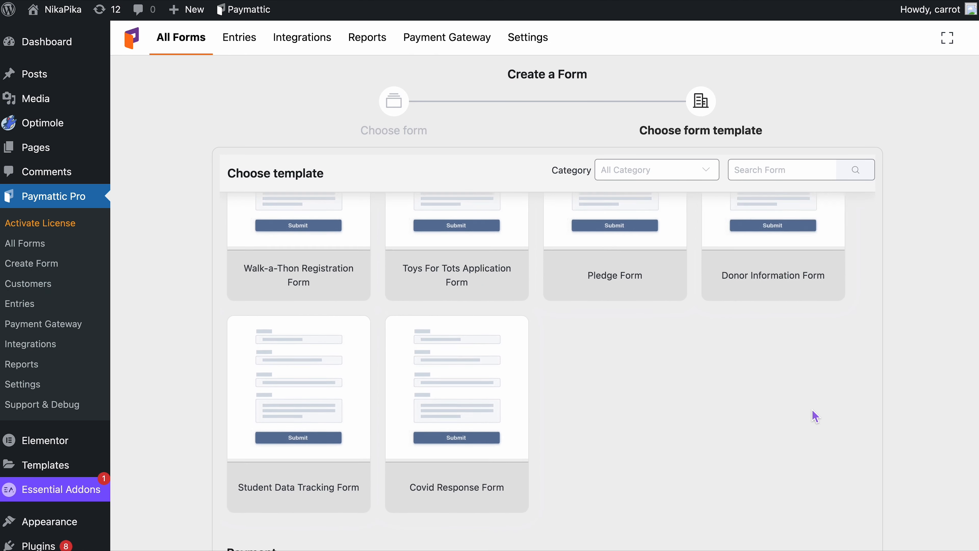
scroll("down", 3)
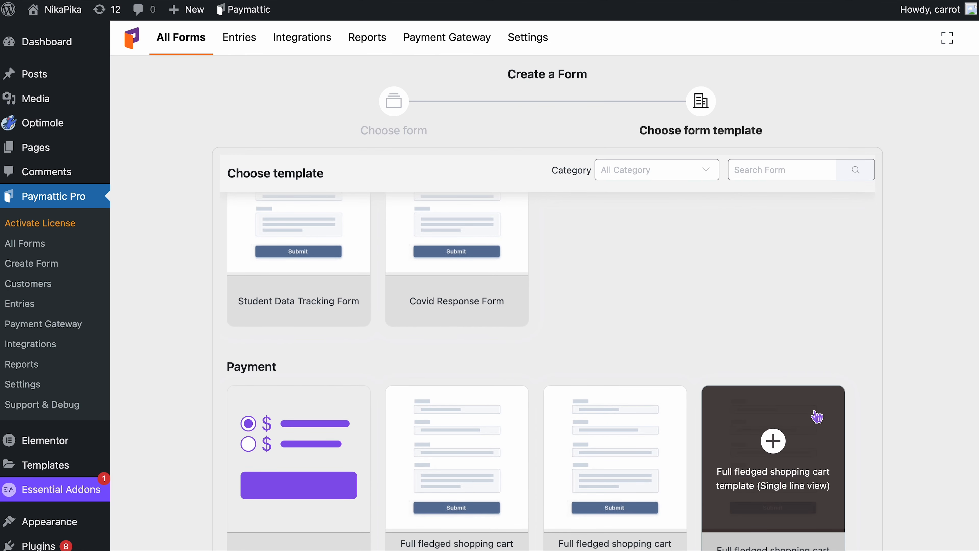
scroll("down", 3)
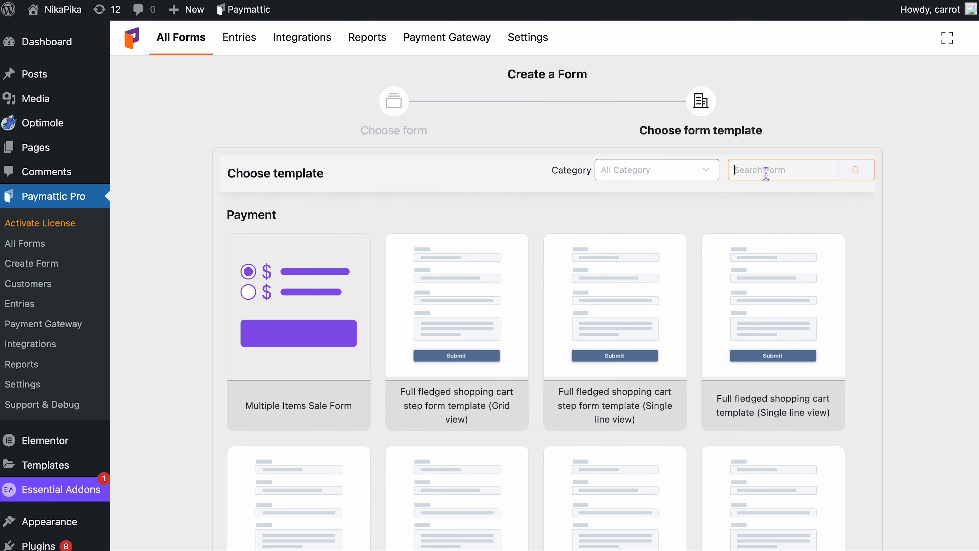
type("shopping")
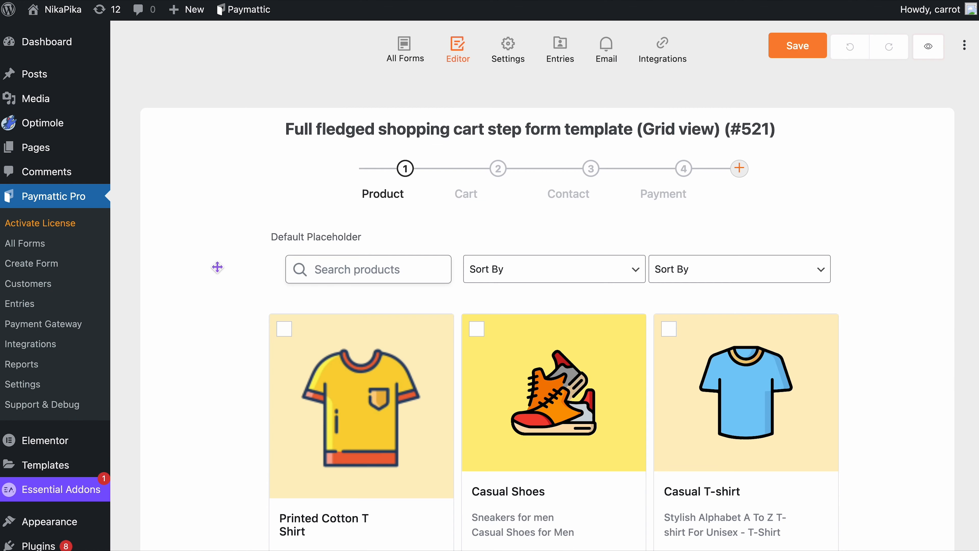
- Review the Grid view template's product grid, including the Printed Cotton T Shirt quantity
scroll("down", 3)
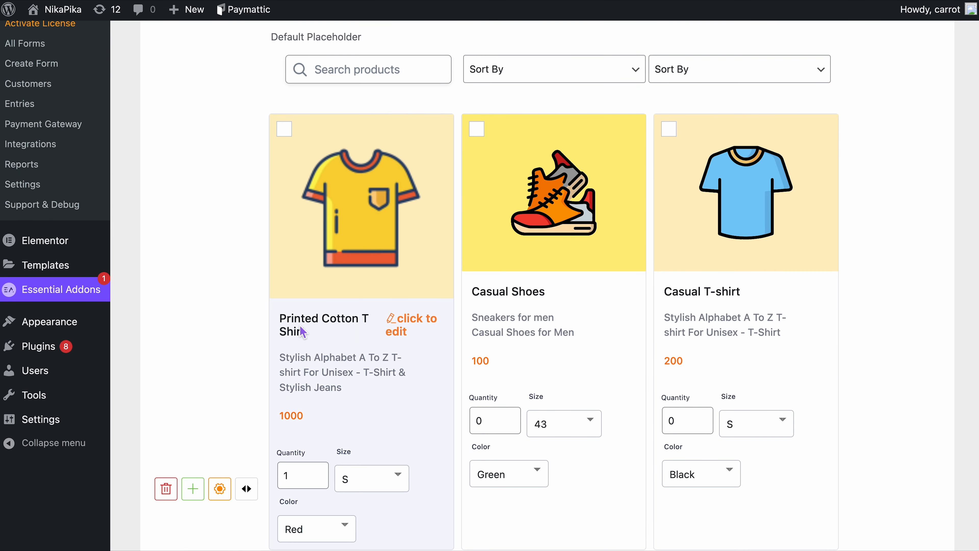
left_click(341, 372)
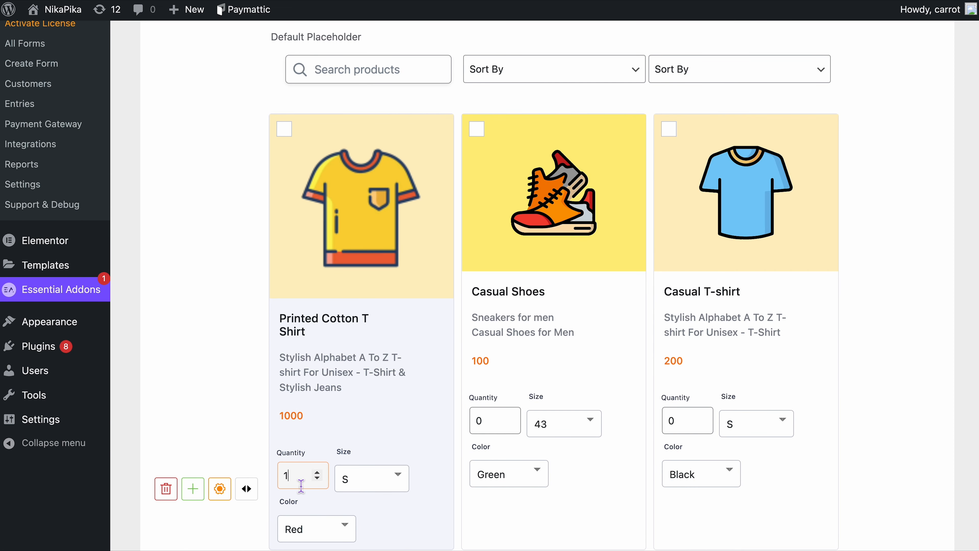
scroll("down", 3)
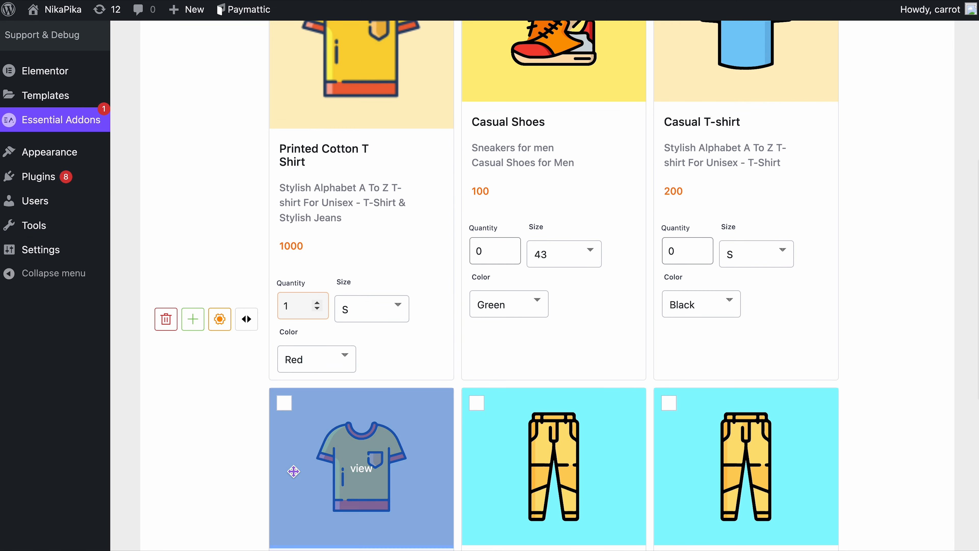
left_click(219, 319)
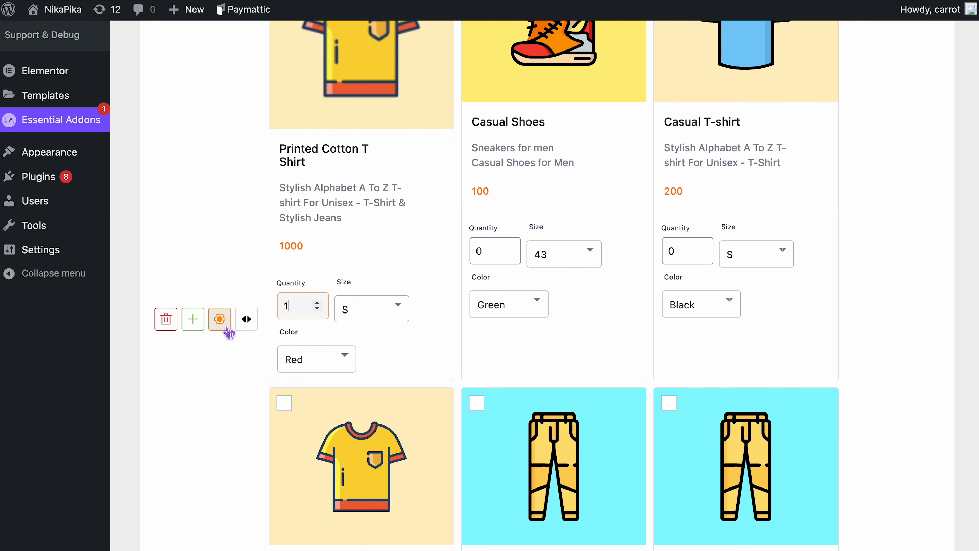
- Update the product grid field with sizes S, L, M and colours Red, Black, Green
left_click(219, 319)
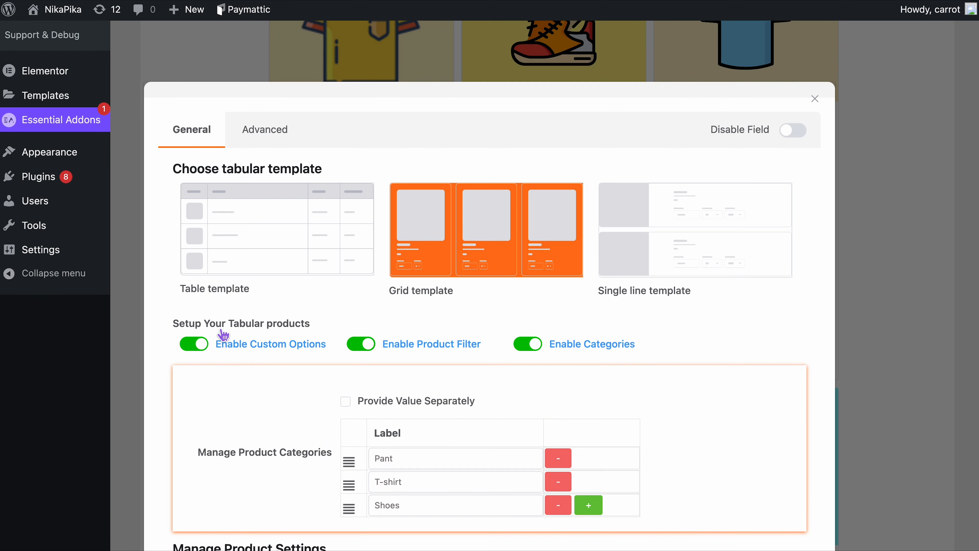
scroll("down", 3)
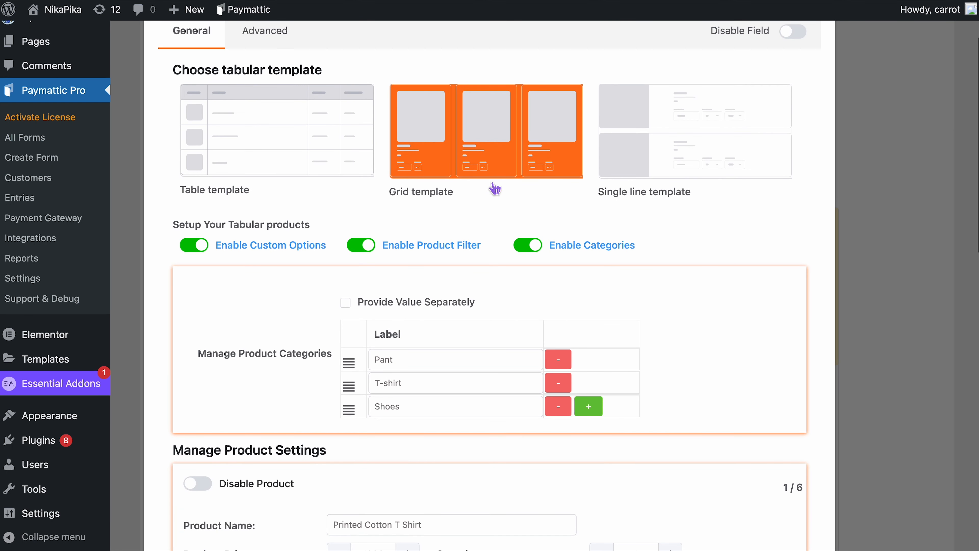
mouse_move(531, 258)
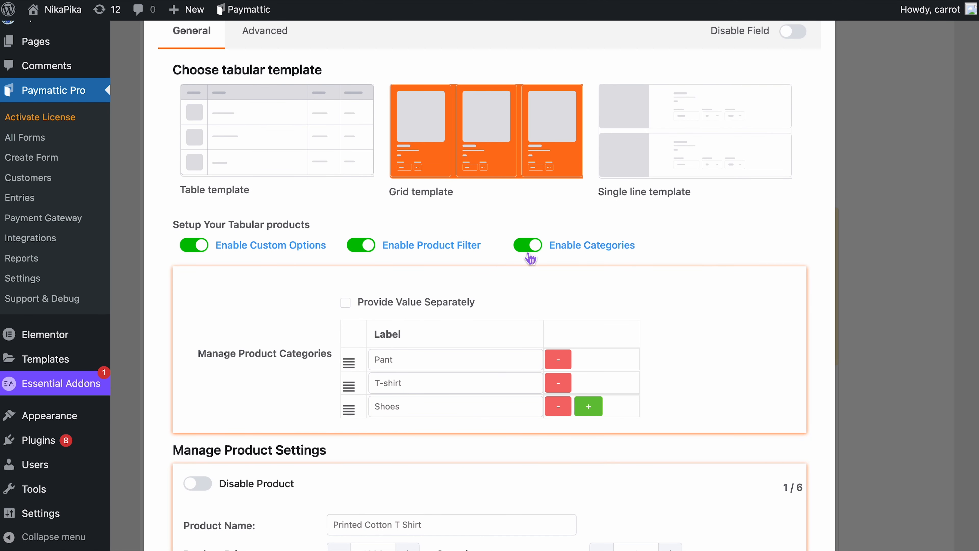
scroll("down", 3)
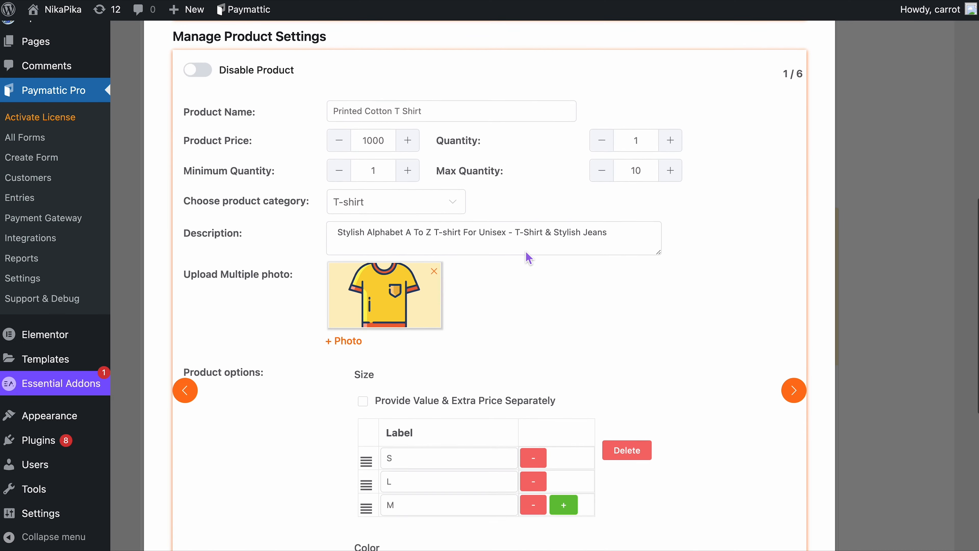
scroll("down", 3)
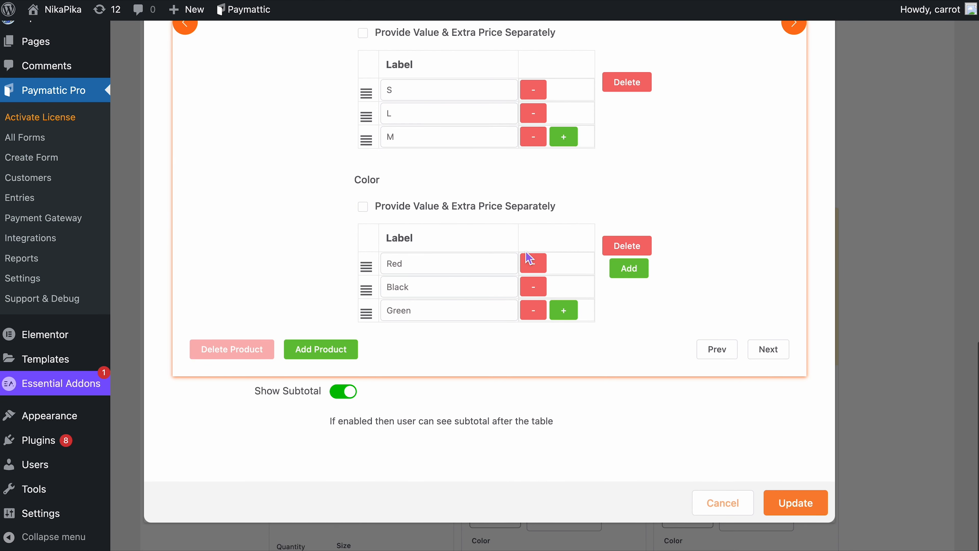
mouse_move(256, 366)
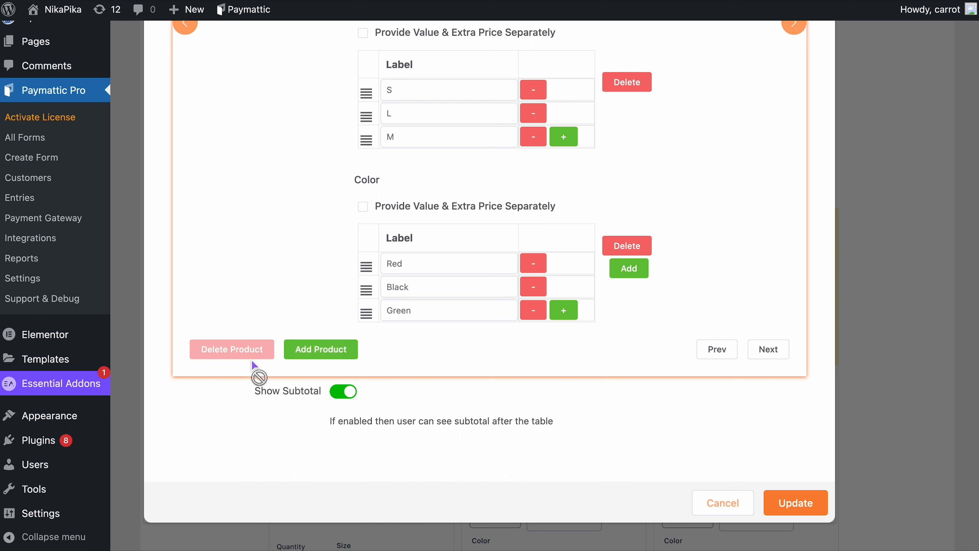
mouse_move(749, 531)
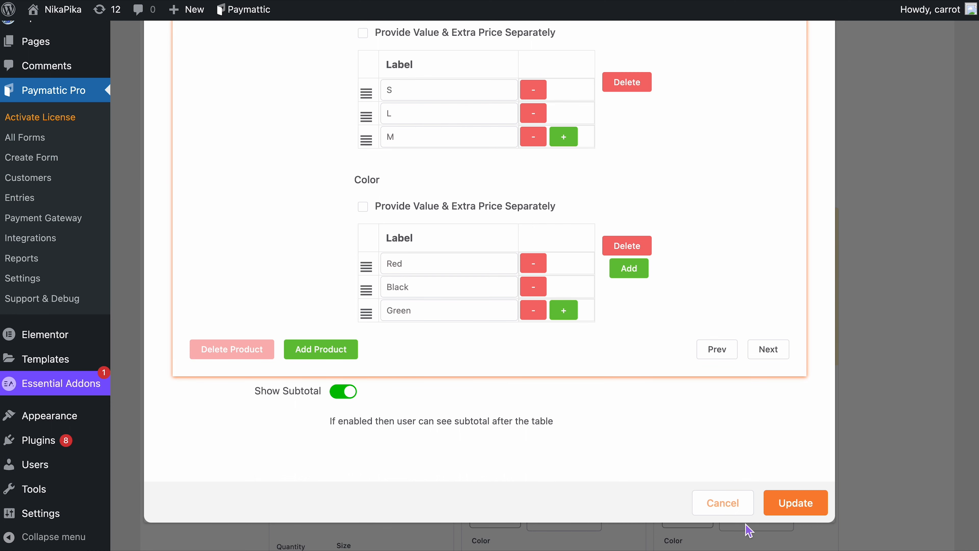
left_click(795, 502)
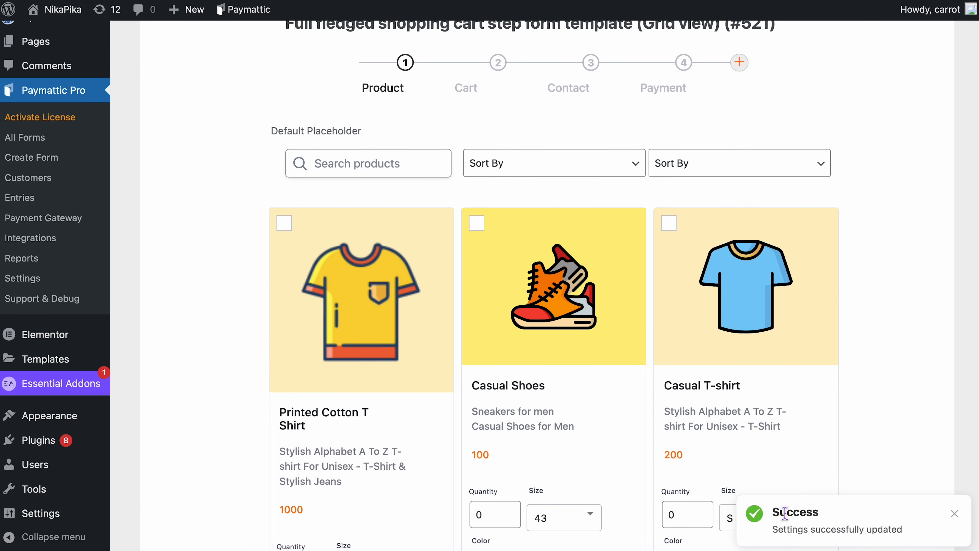
- Advance the step form to its Contact step and save the shopping cart form
scroll("down", 3)
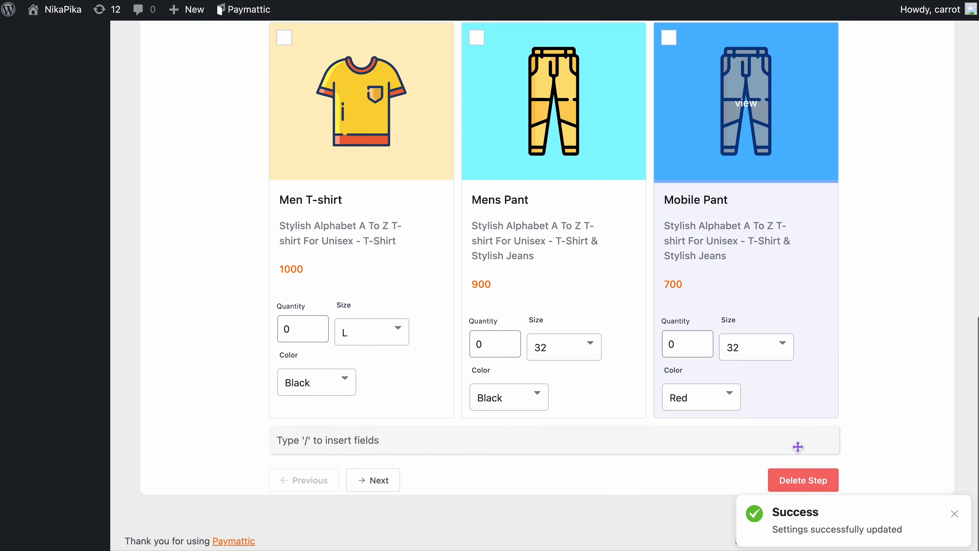
left_click(373, 482)
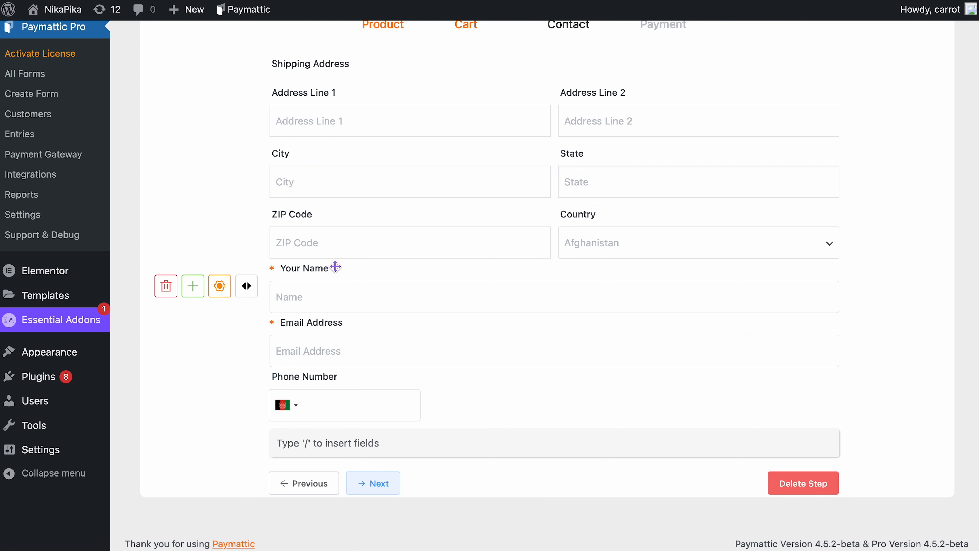
mouse_move(318, 280)
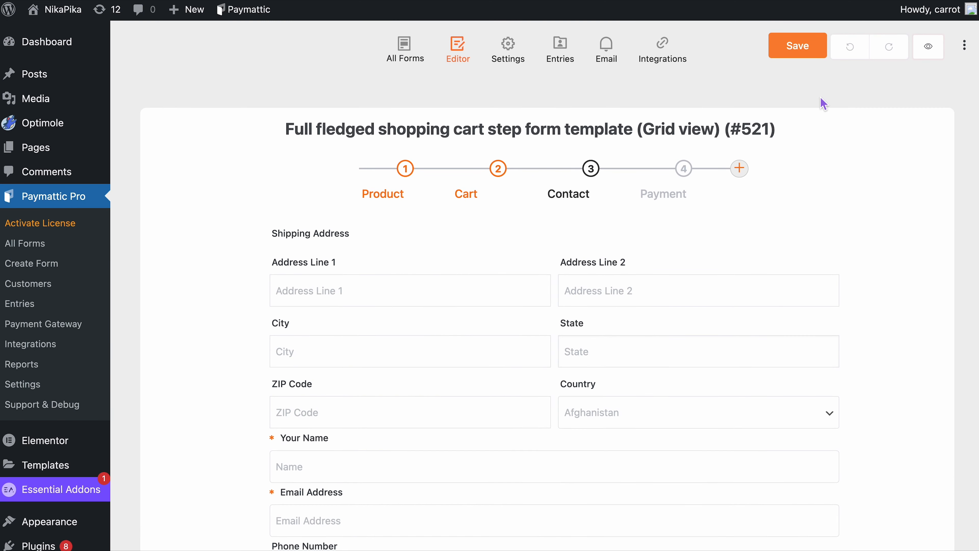
left_click(405, 49)
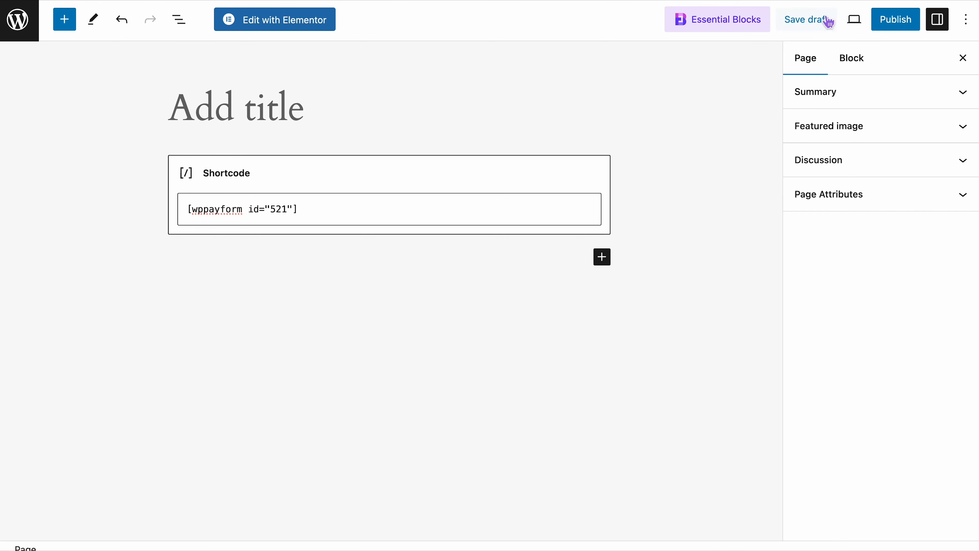
- Publish the page holding the [wppayform id="521"] shortcode and view it live
left_click(895, 20)
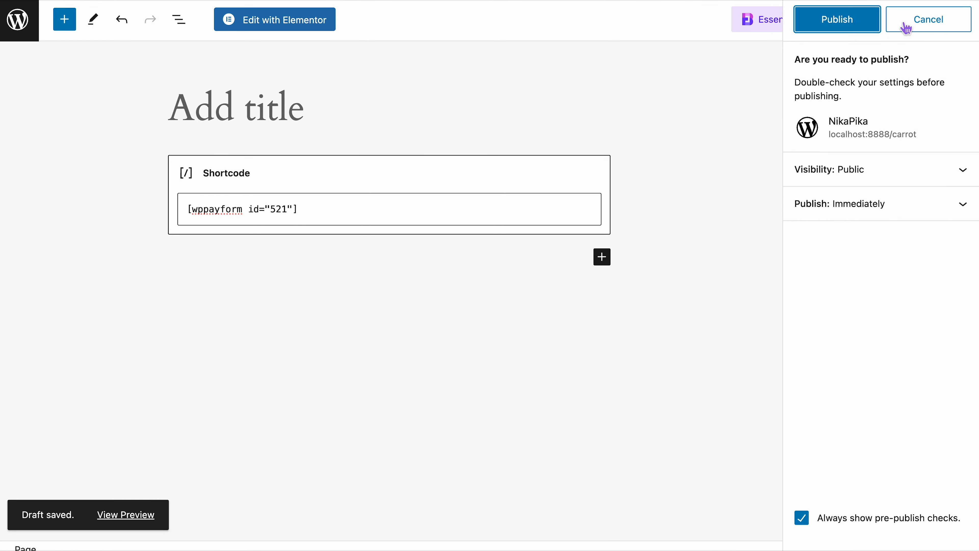
left_click(837, 19)
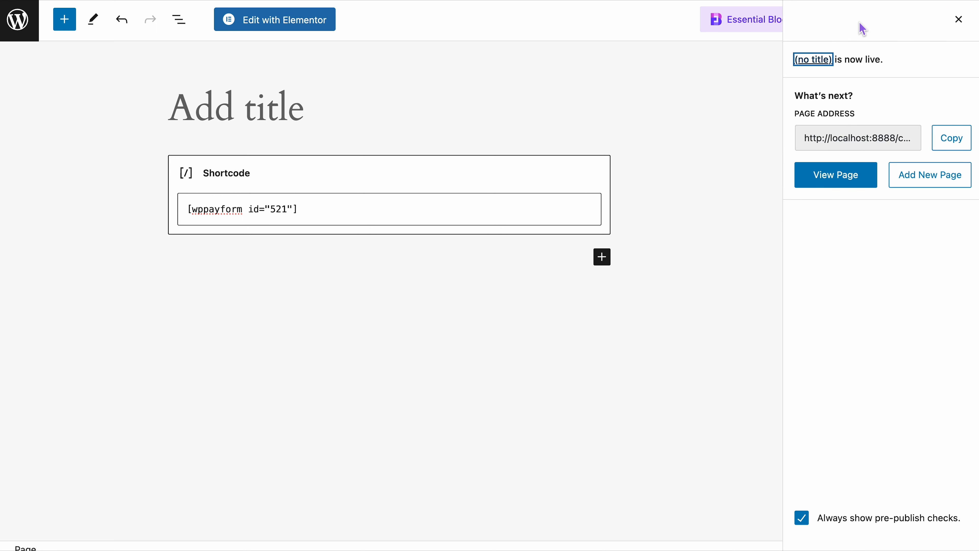
left_click(834, 174)
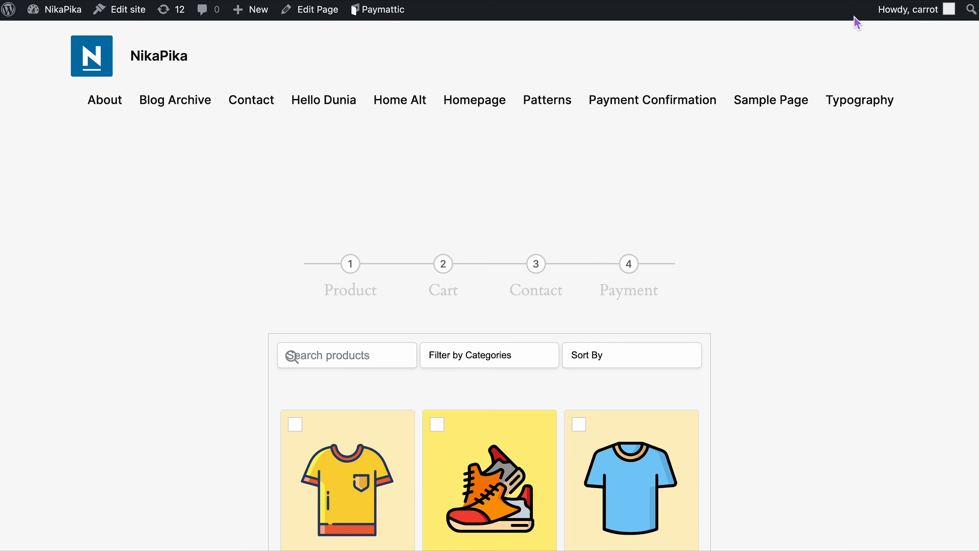
- Set the live product grid's category filter to All and reveal the Sort By options
scroll("down", 3)
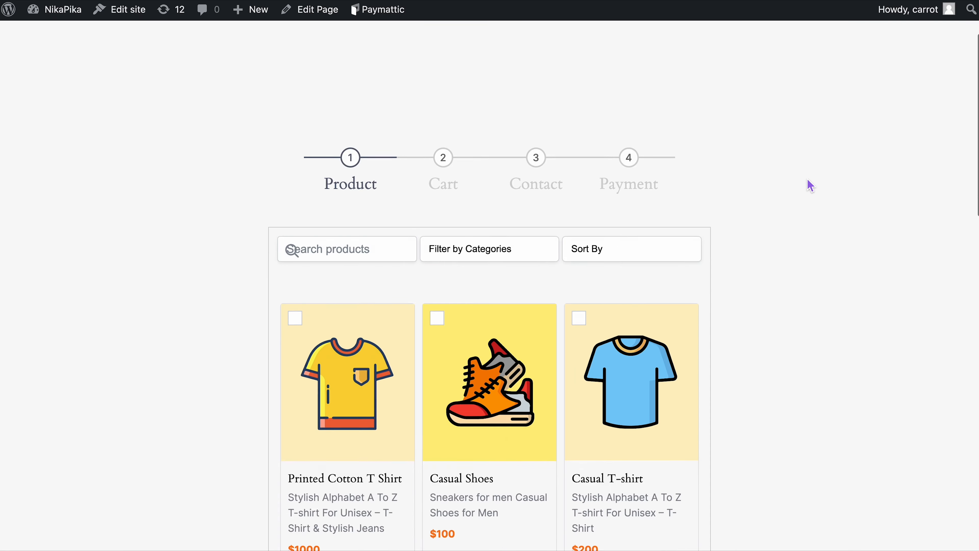
scroll("down", 3)
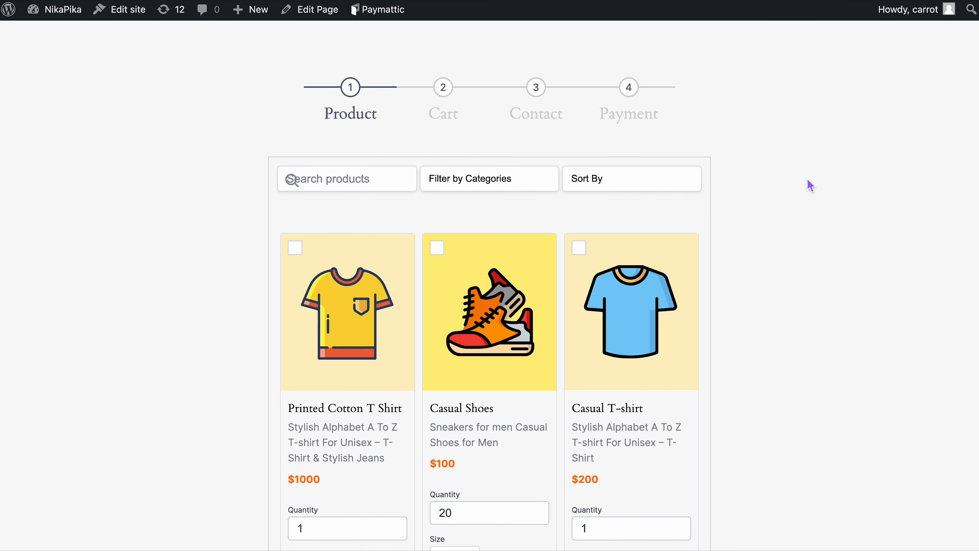
left_click(490, 178)
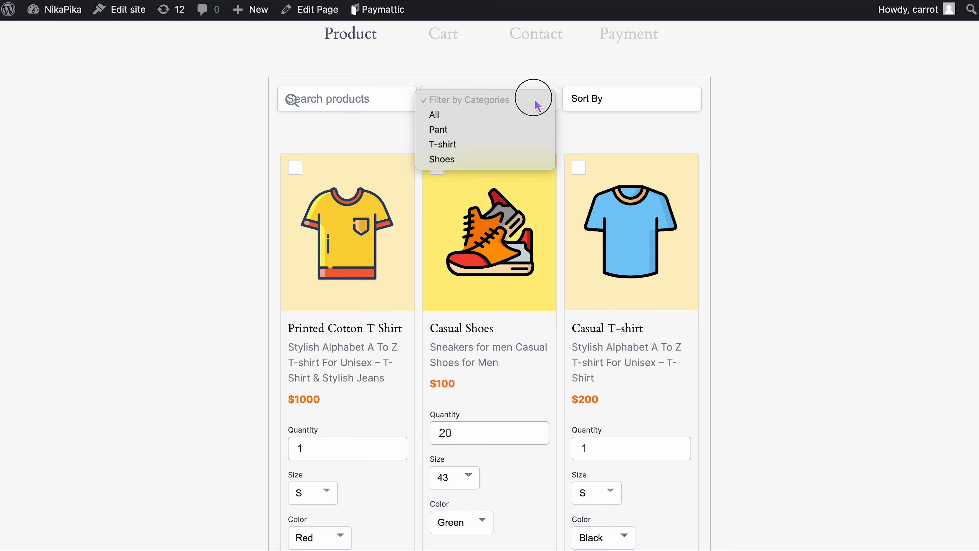
left_click(437, 142)
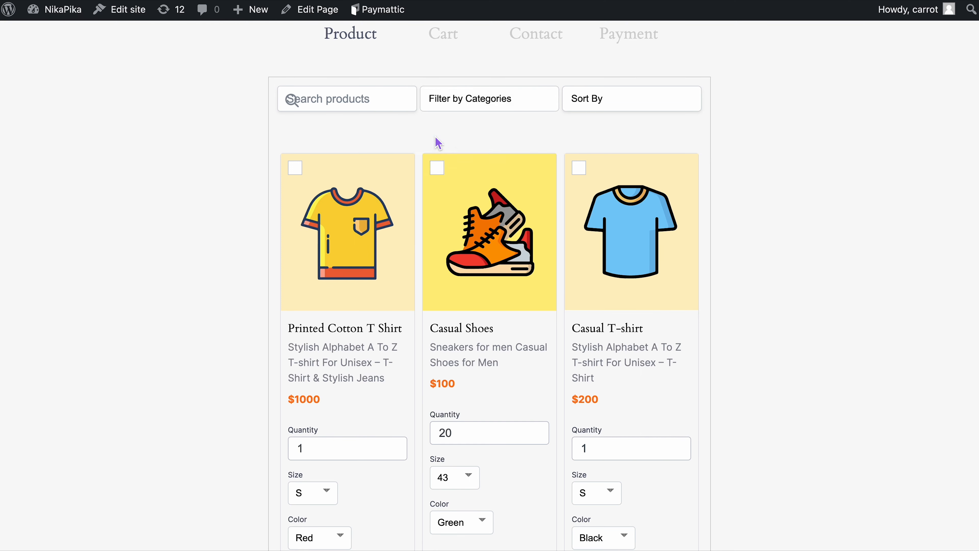
left_click(489, 98)
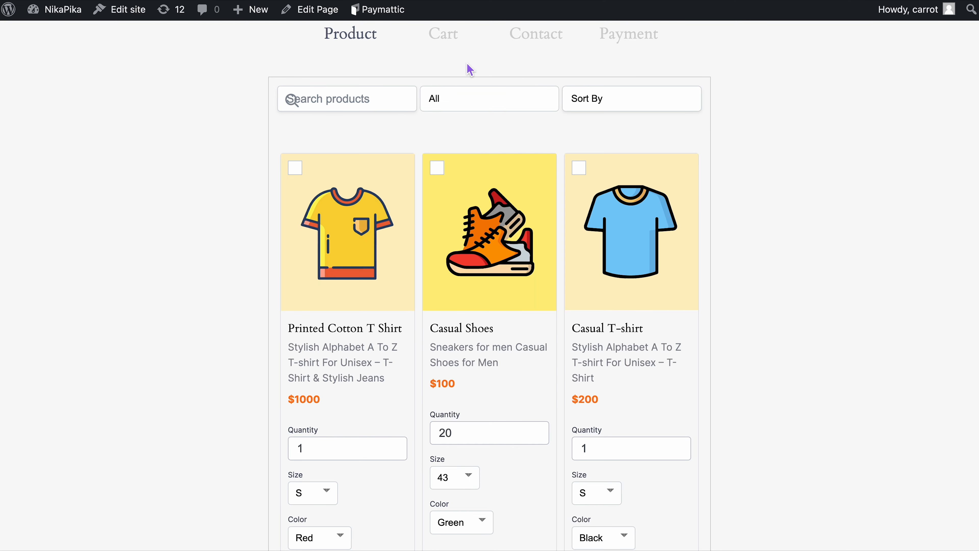
left_click(632, 98)
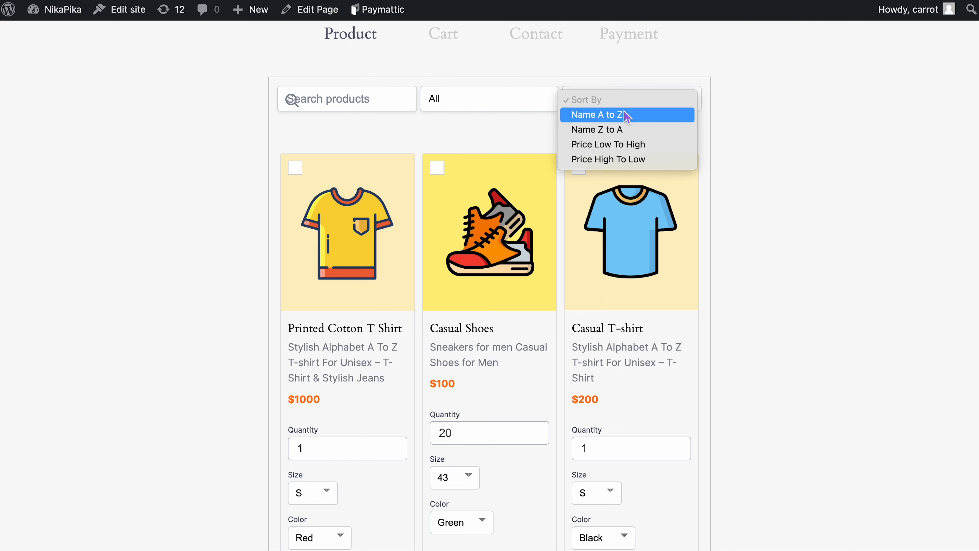